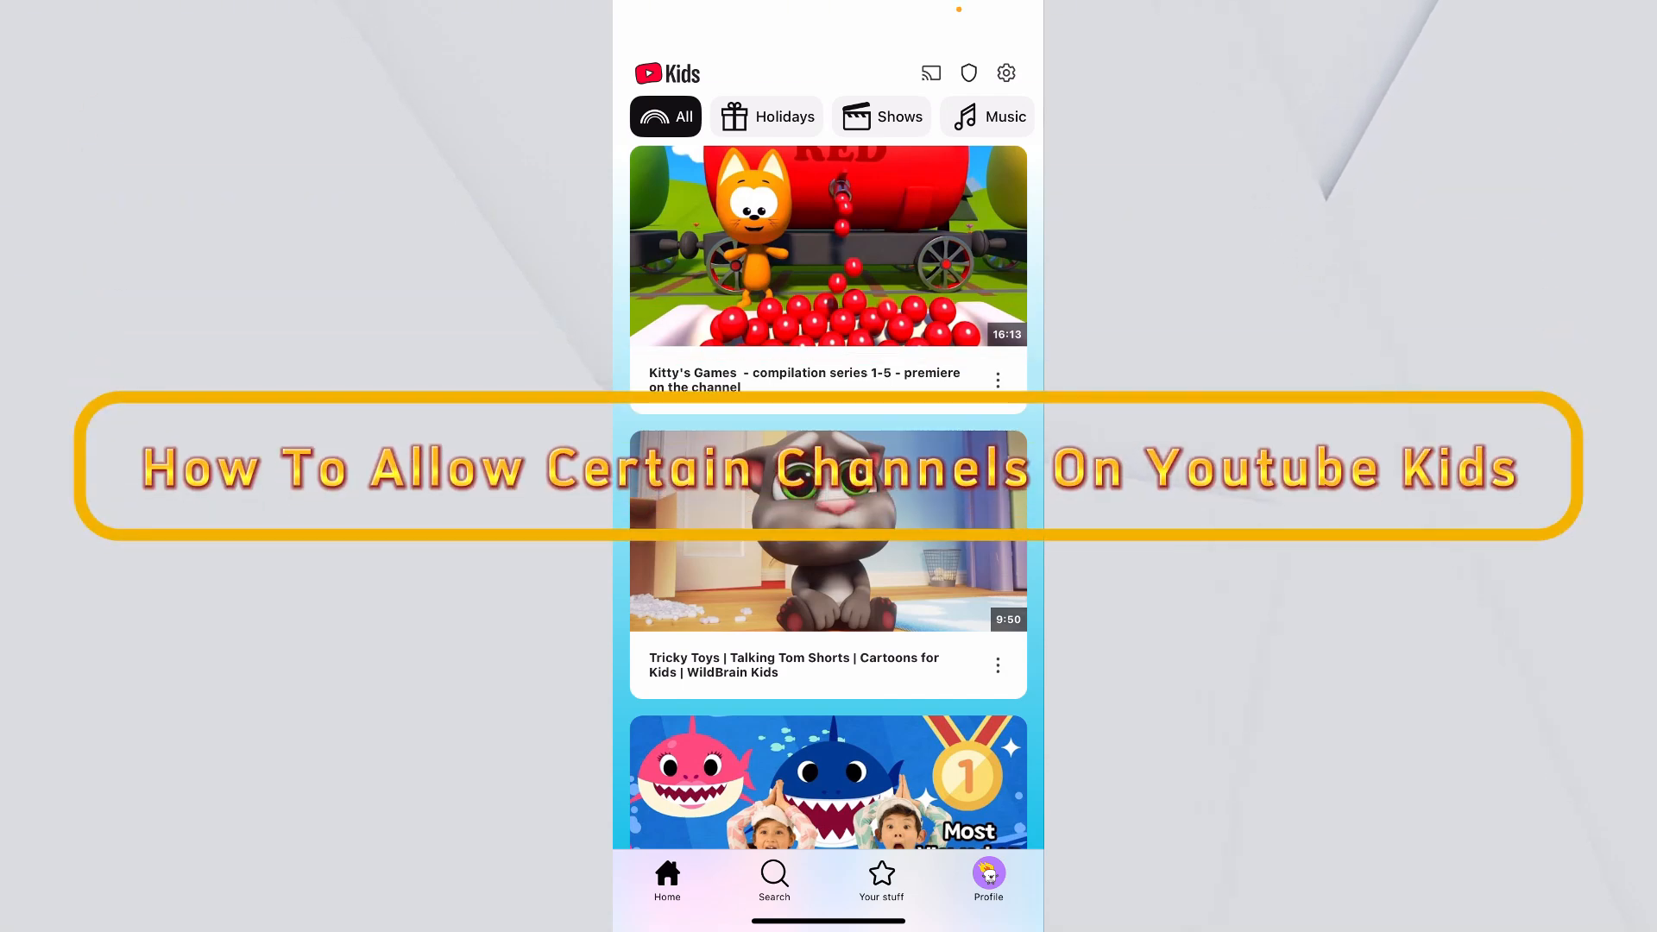
# Open the kid profiles, tap the gear, and answer the 6 × 6 parent check
pyautogui.scroll(3)
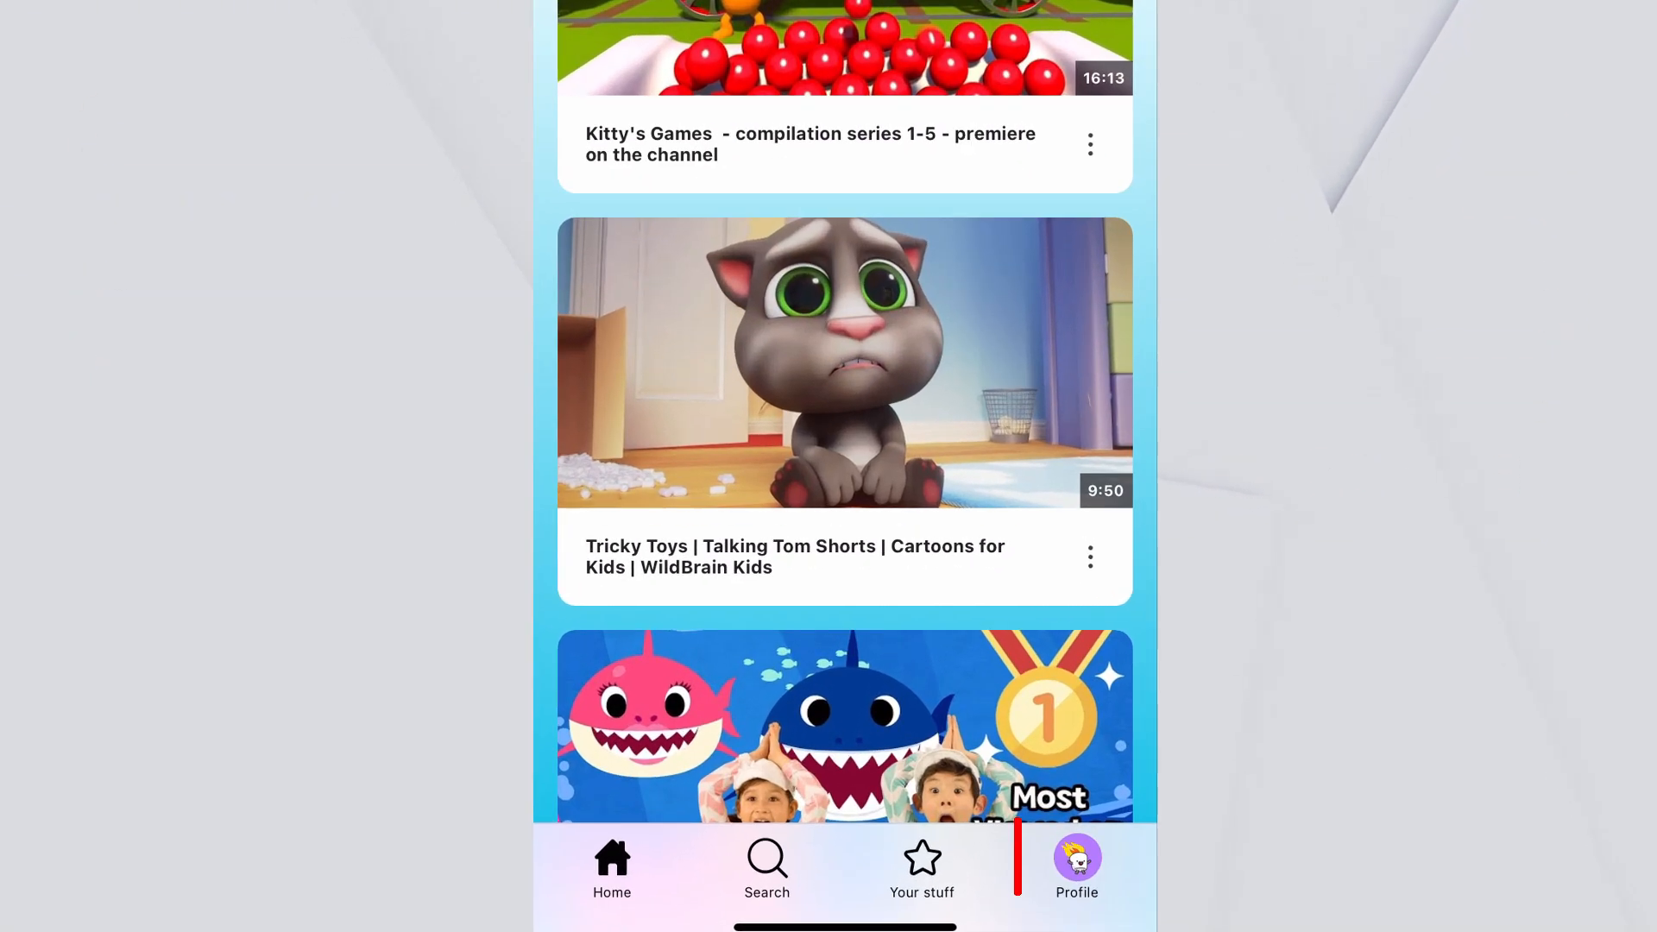
pyautogui.click(1076, 862)
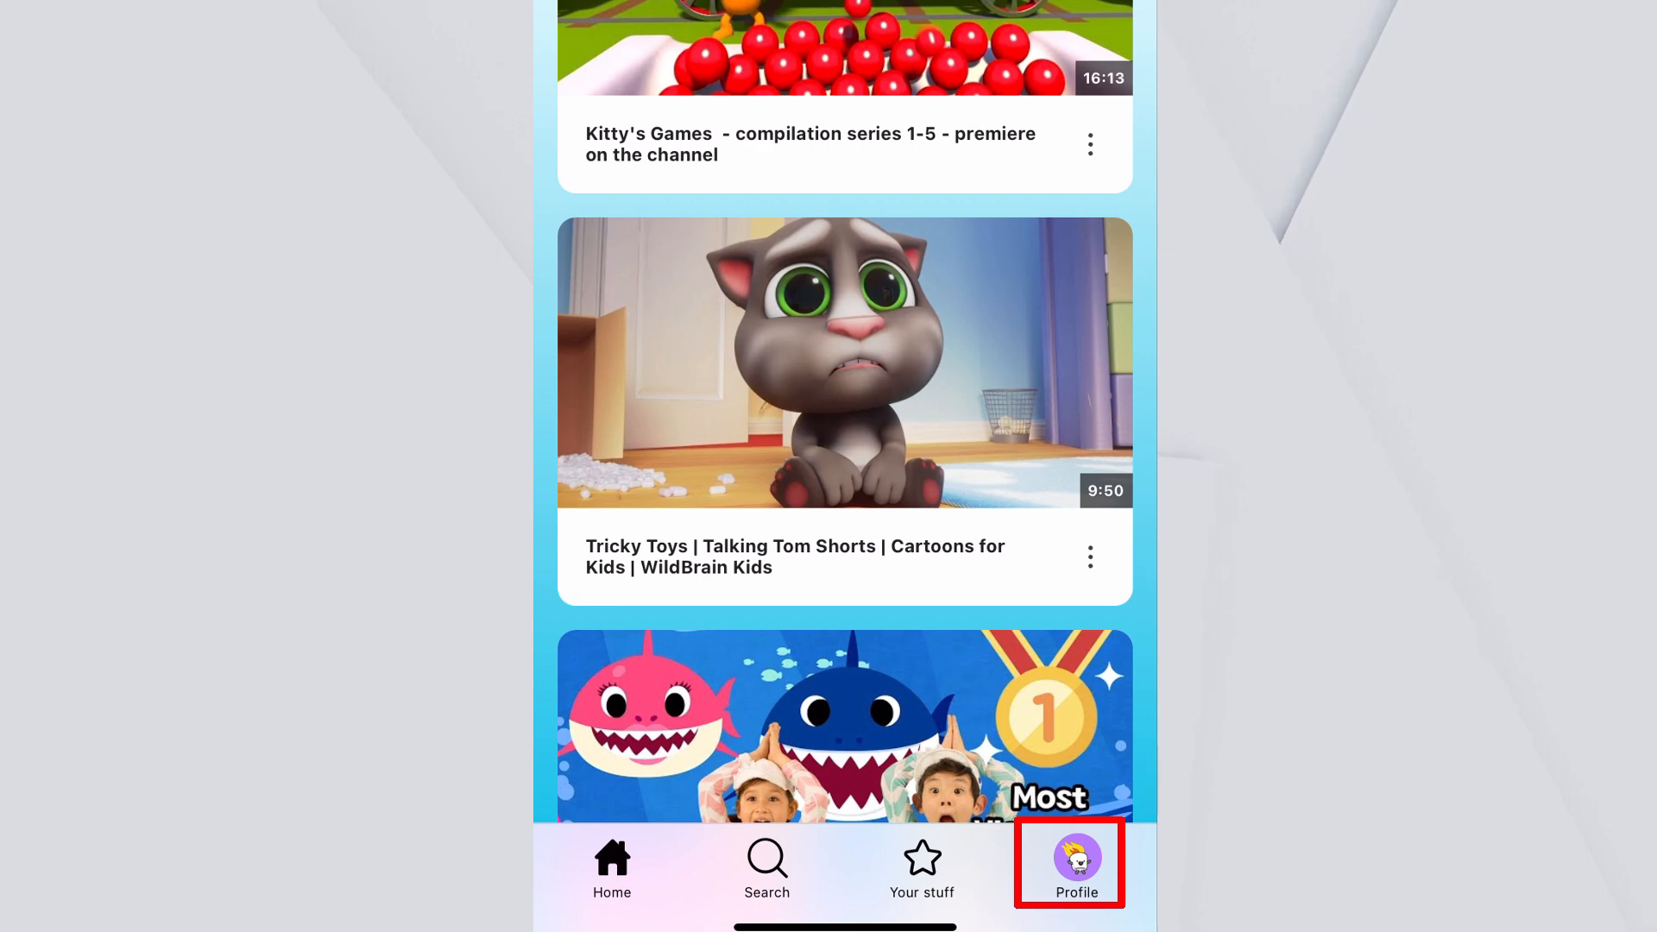
pyautogui.click(1069, 862)
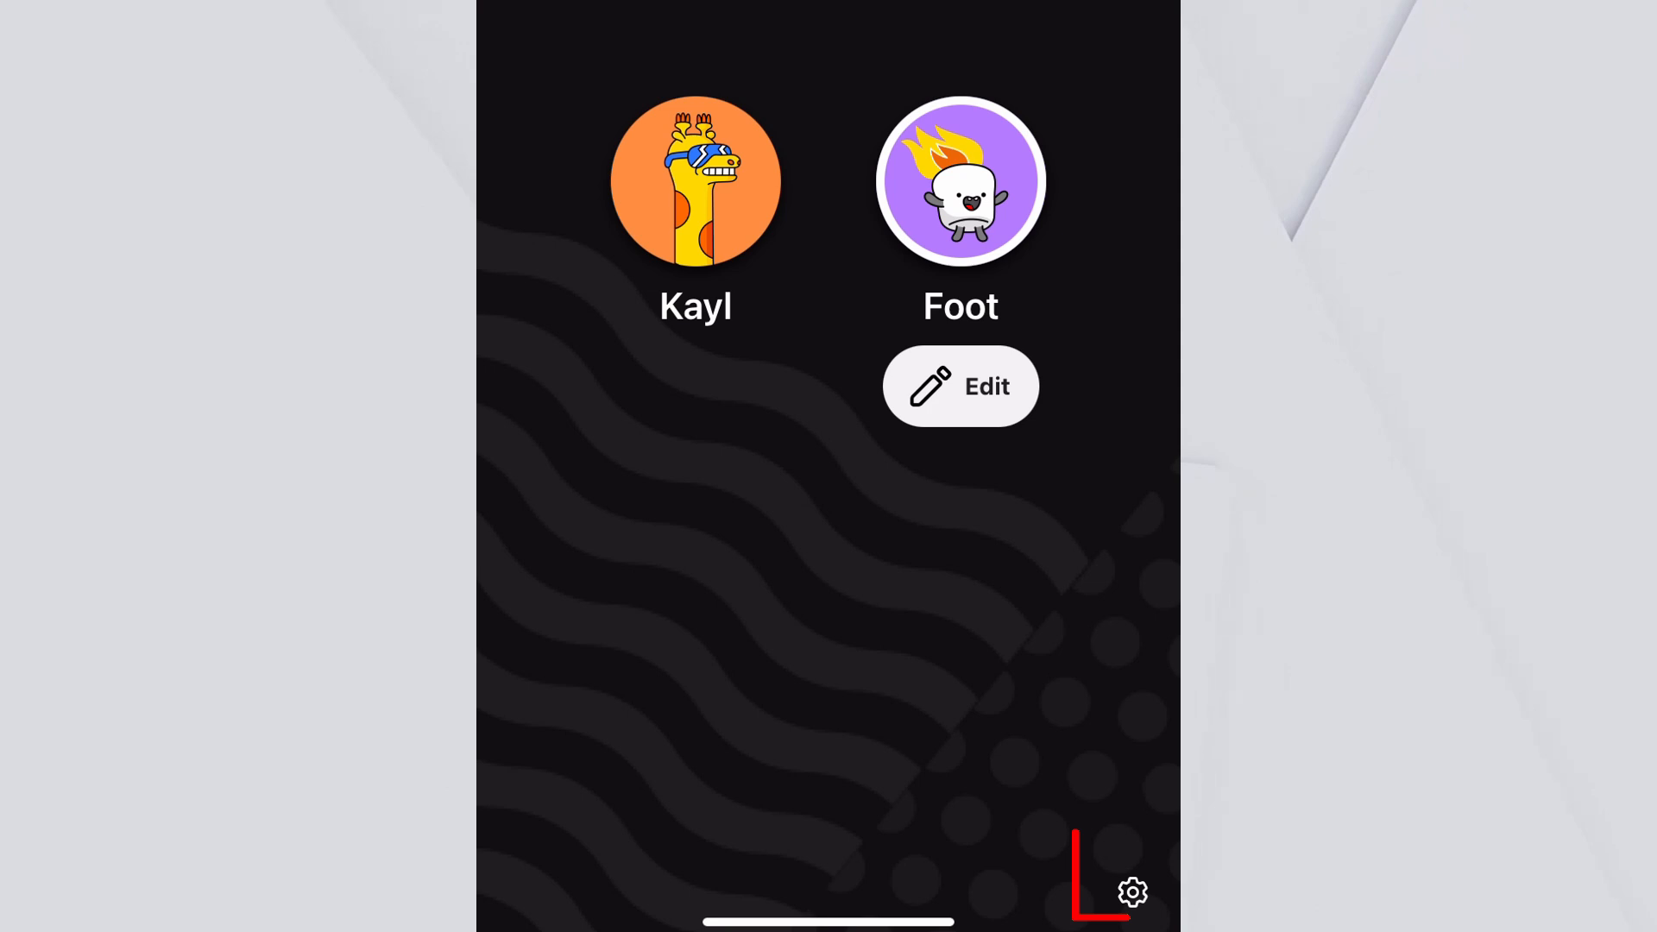
pyautogui.click(1130, 891)
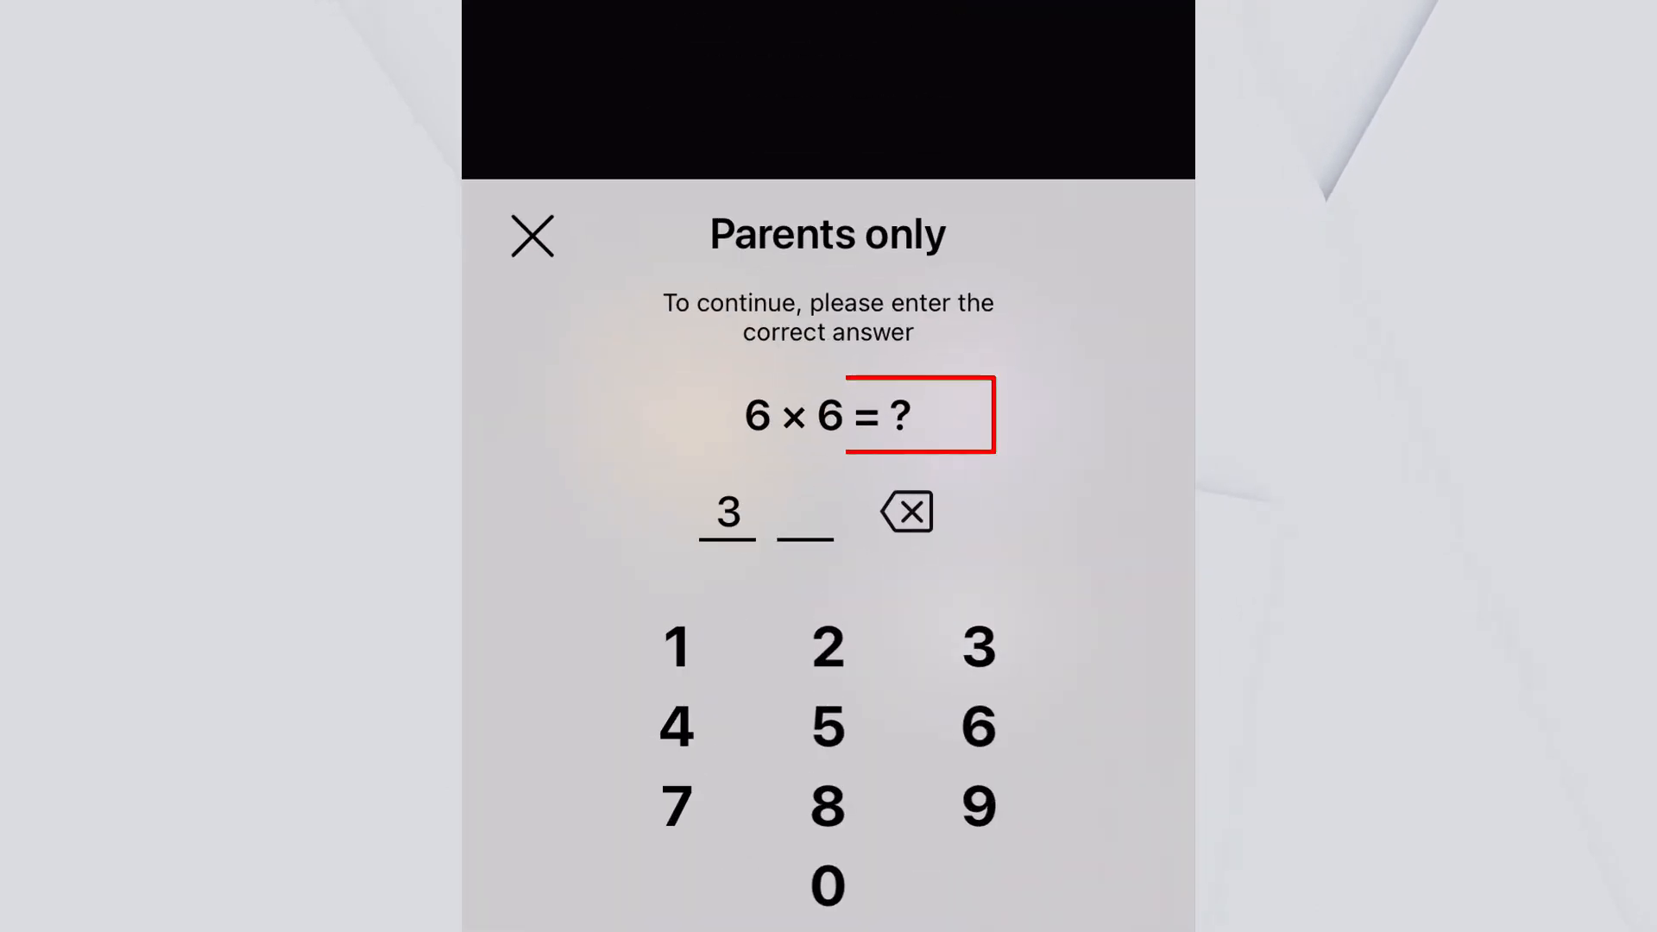
pyautogui.click(978, 726)
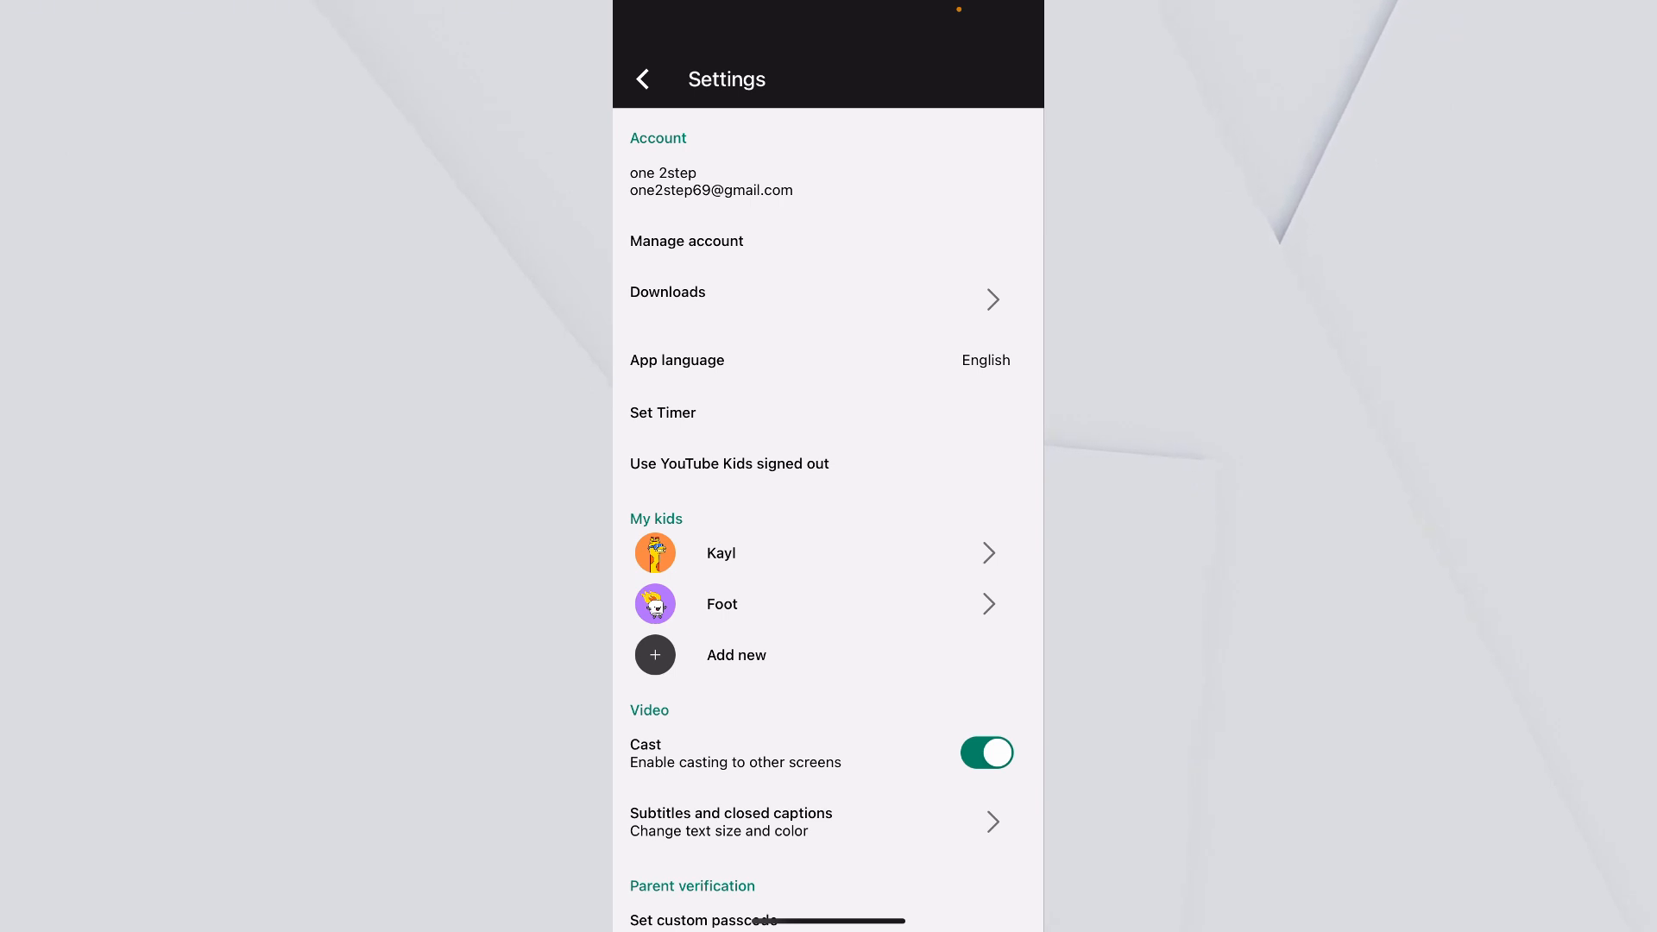
pyautogui.scroll(3)
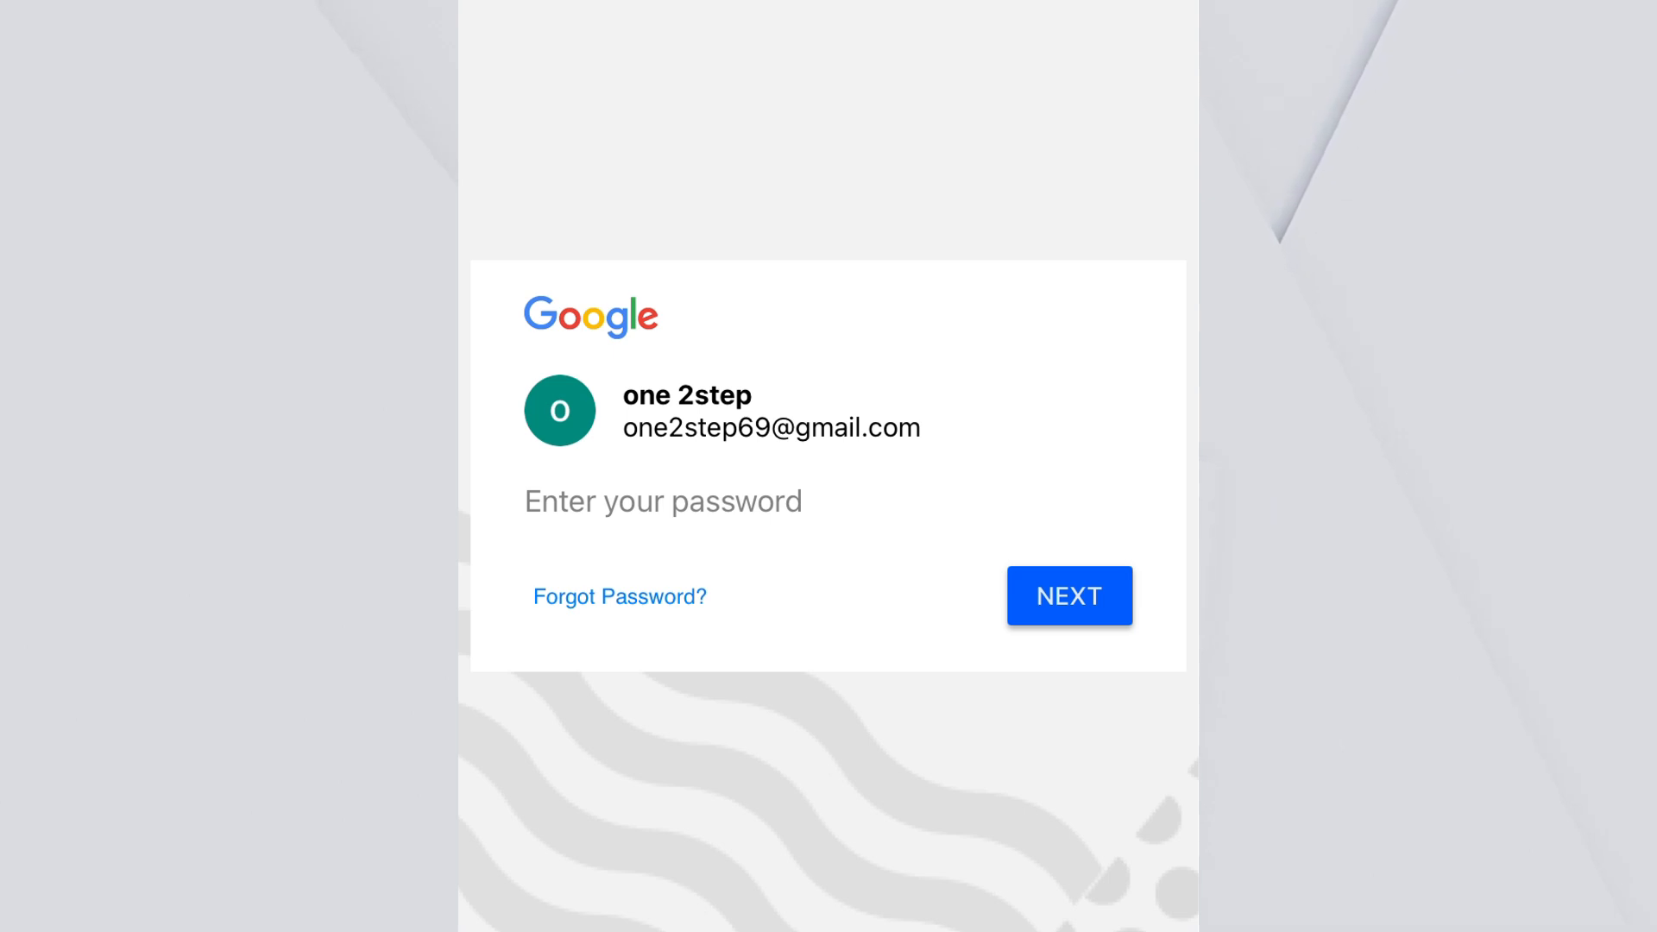
pyautogui.click(1068, 595)
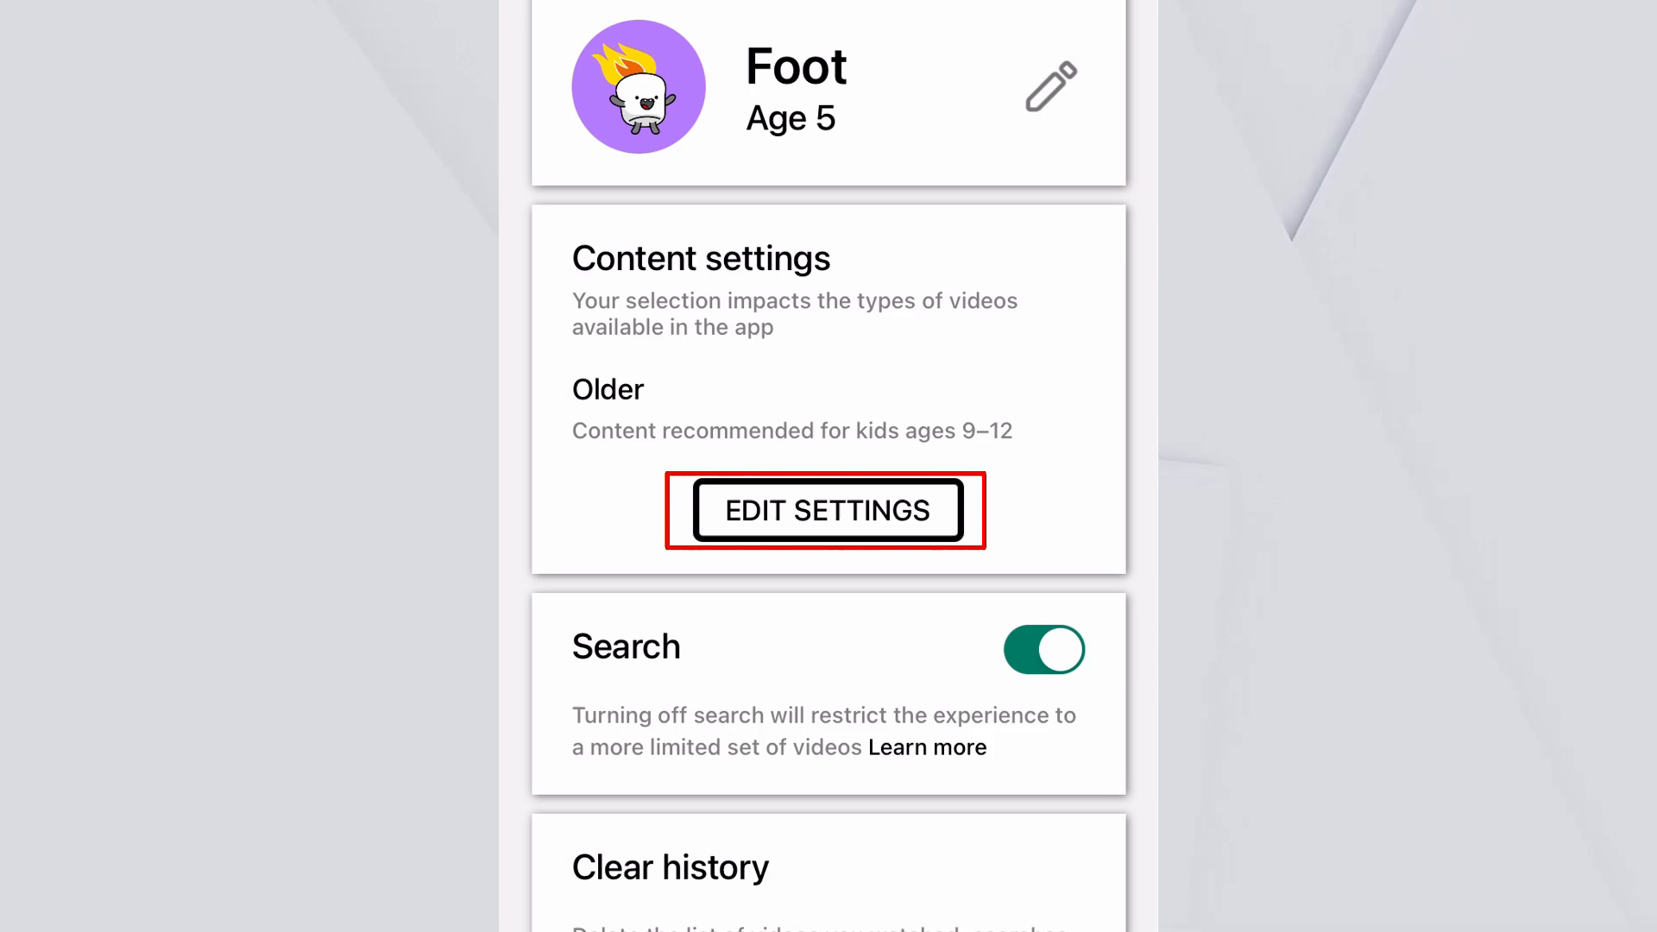
# Switch Foot's content setting from Older to Preschool (ages 4 and under)
pyautogui.click(825, 510)
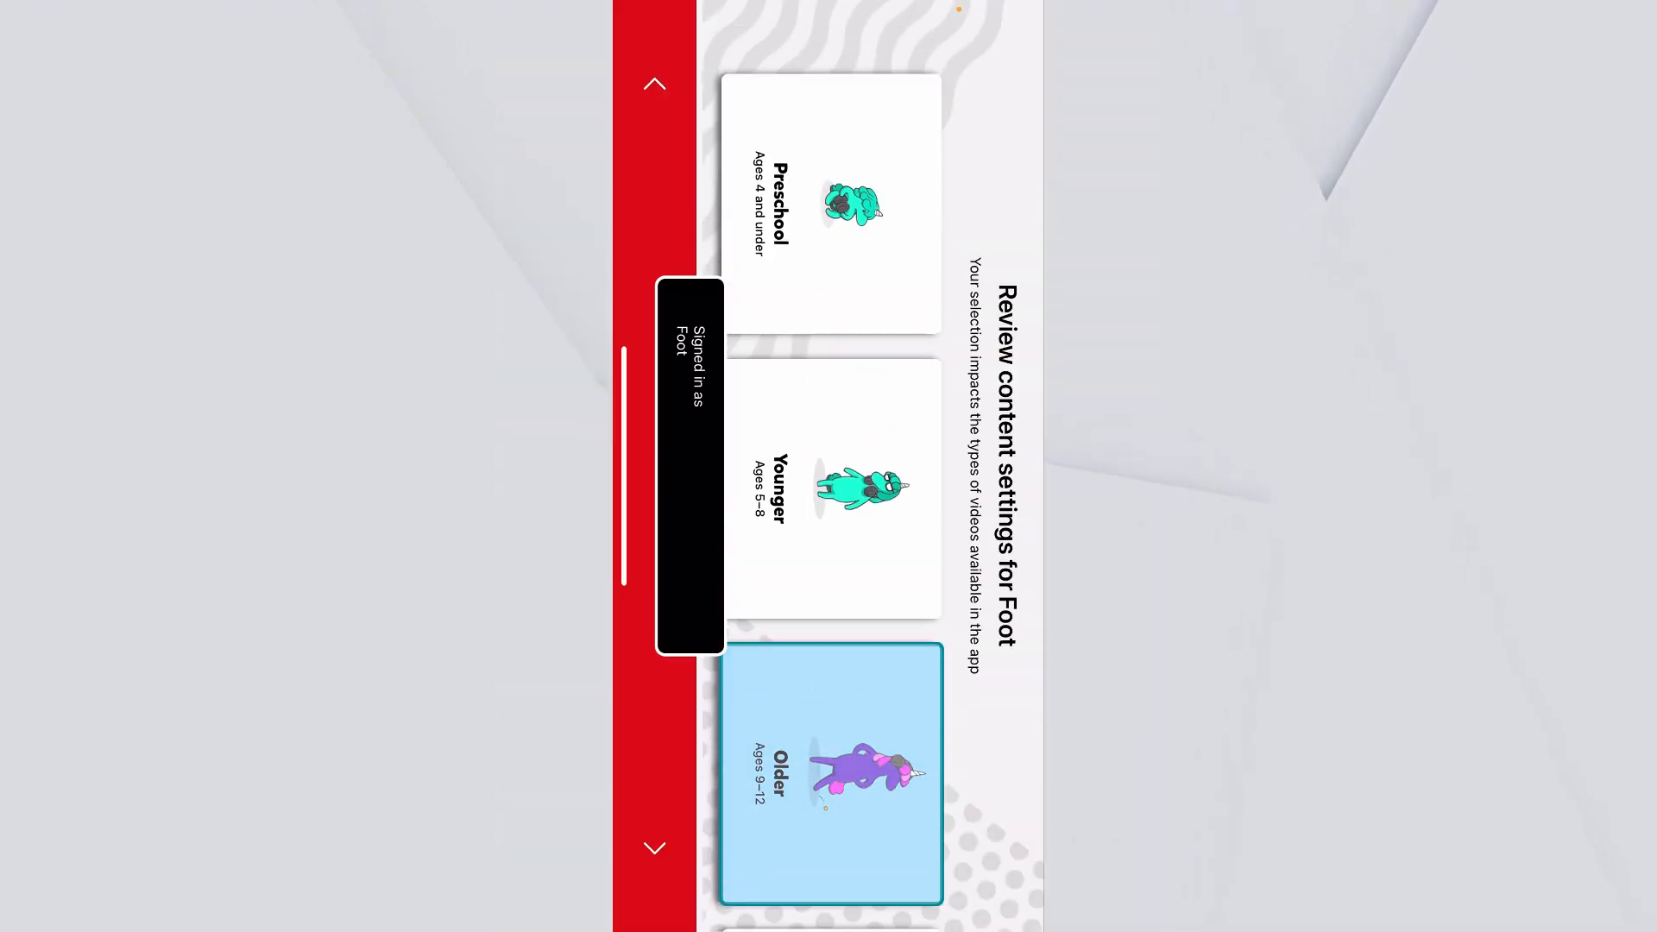
pyautogui.scroll(-3)
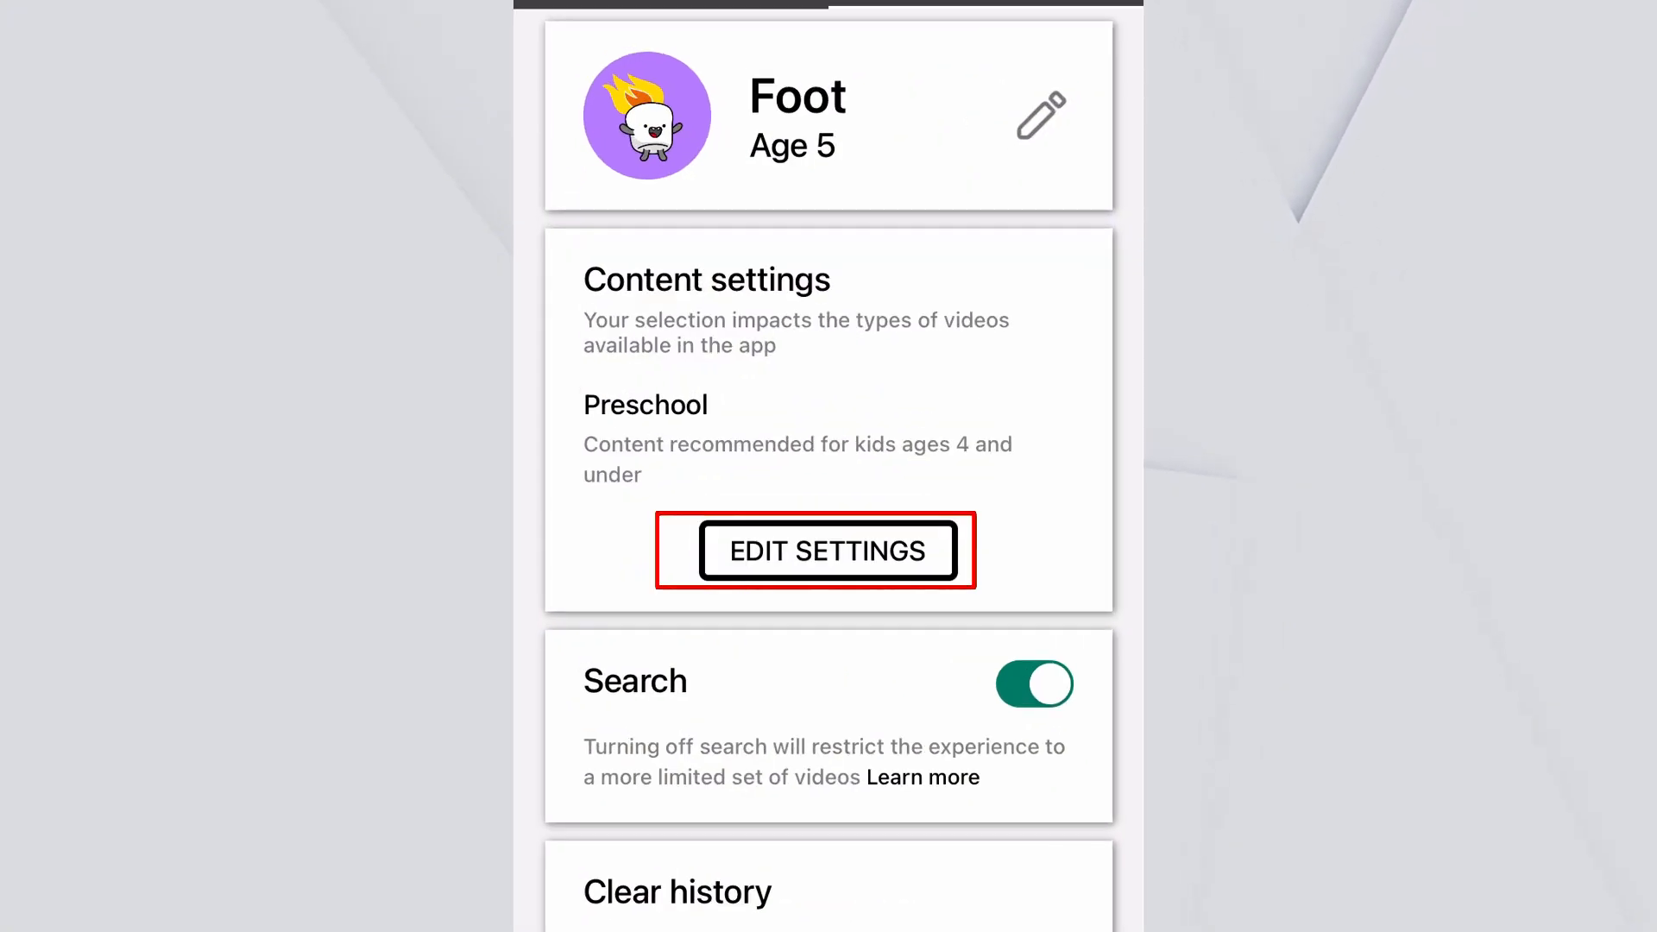
# Choose the approve-content-yourself option for Foot, reaching Getting started
pyautogui.click(814, 551)
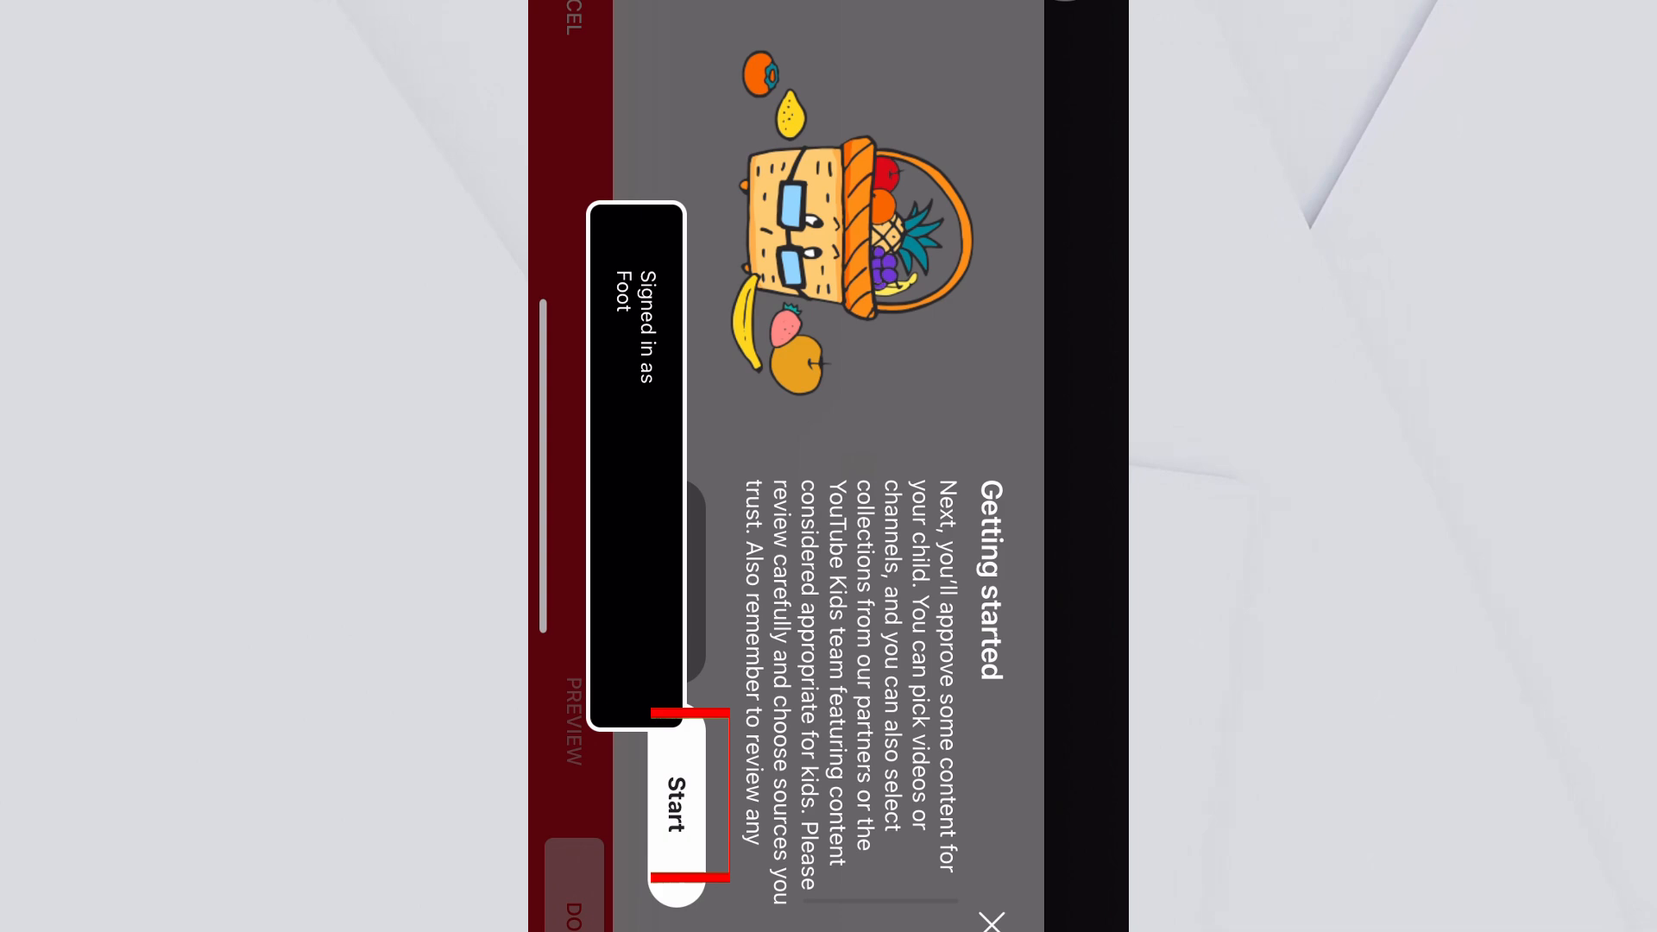
# Approve the That's Amazing channel for Foot and confirm with Done
pyautogui.click(672, 801)
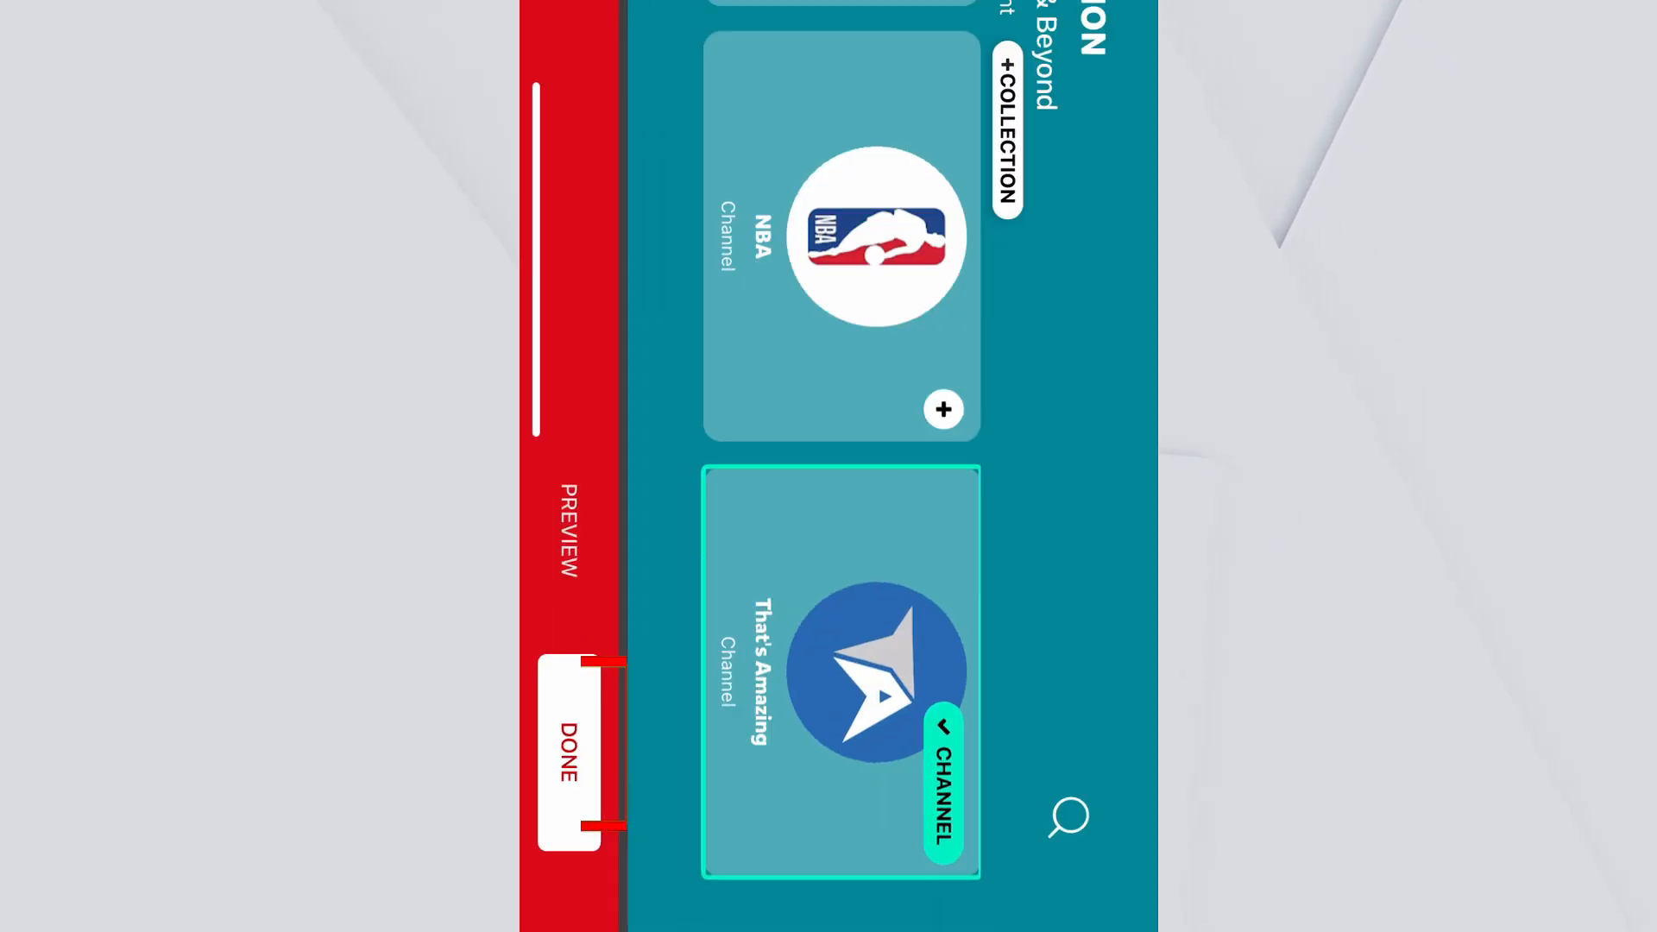
pyautogui.click(568, 756)
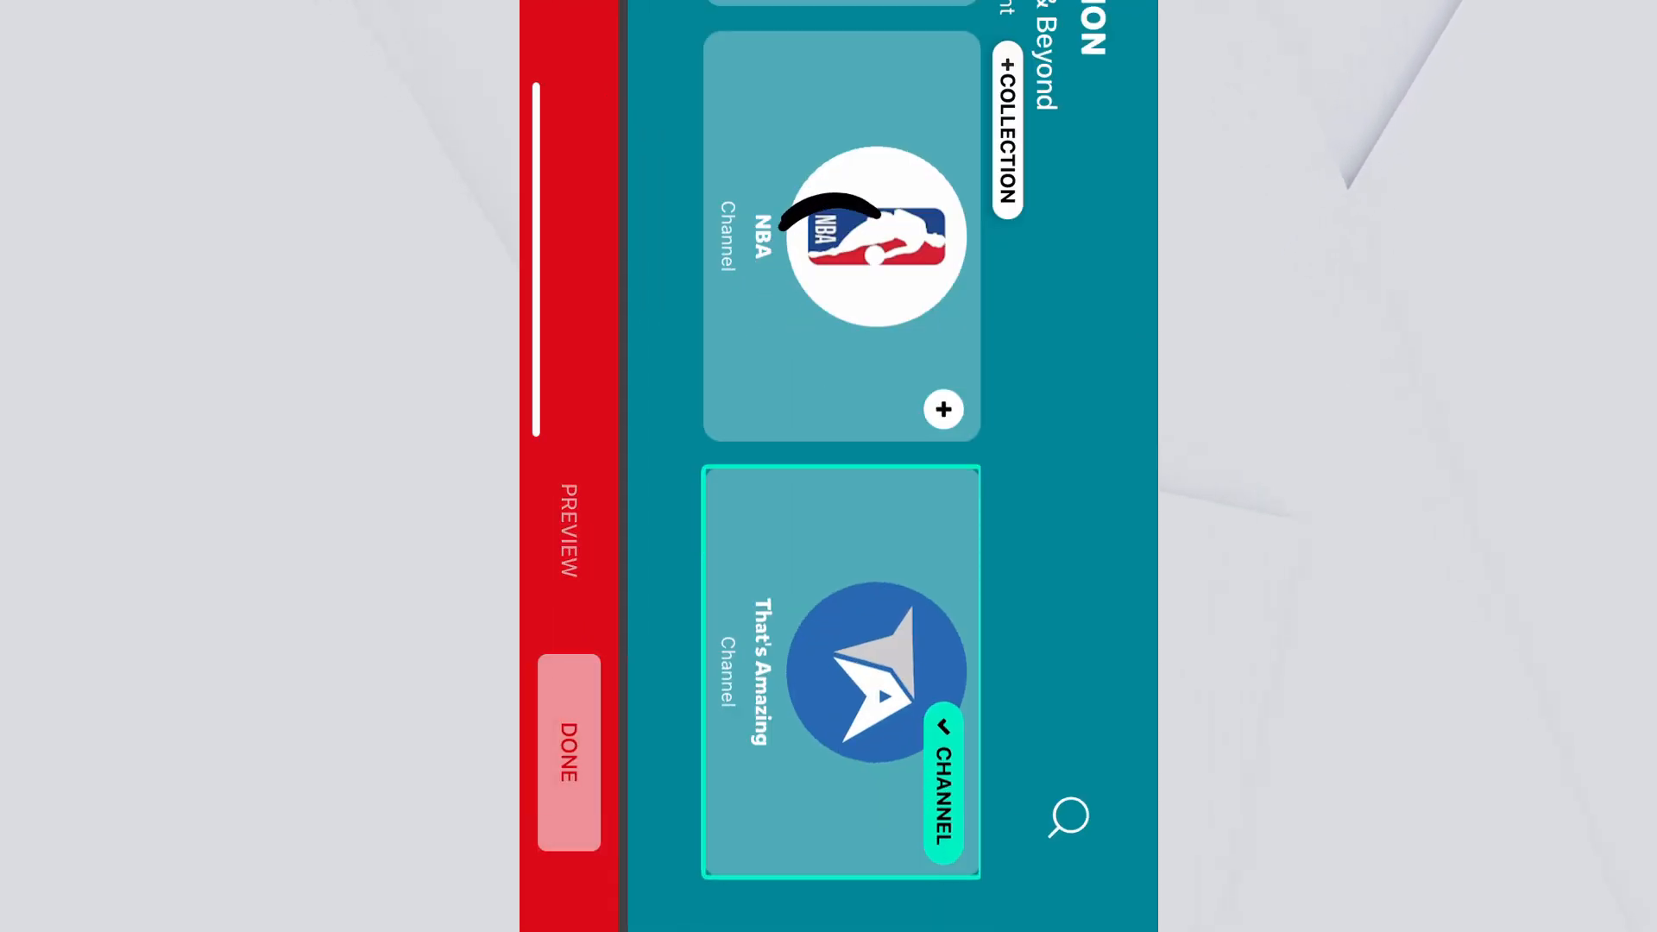